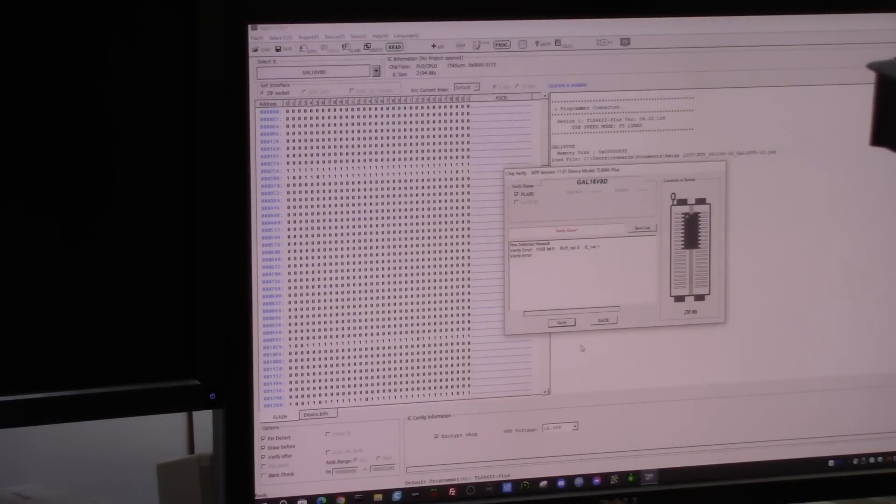
- Close the failed Chip Verify report to return to the GAL16V8D fuse buffer
{"action": "left_click", "coordinate": [602, 321]}
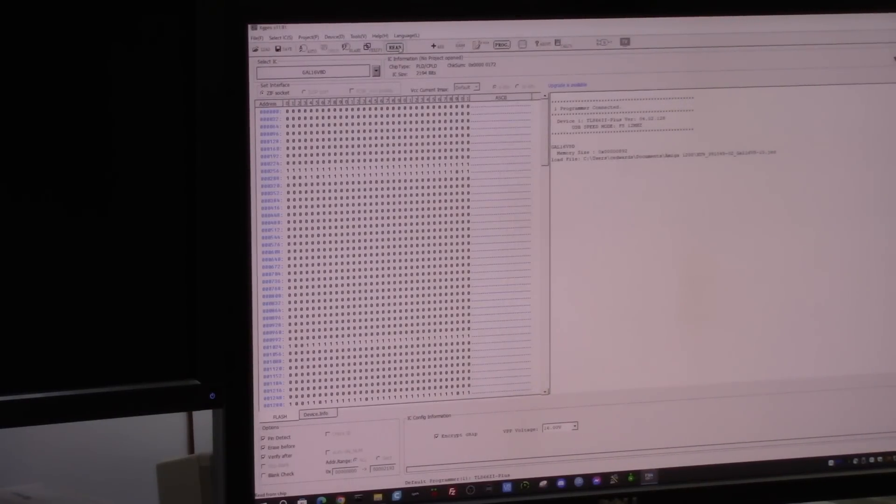
- Read the GAL16V8D into the buffer, showing all fuse bits as 1s, and dismiss the read report
{"action": "left_click", "coordinate": [394, 47]}
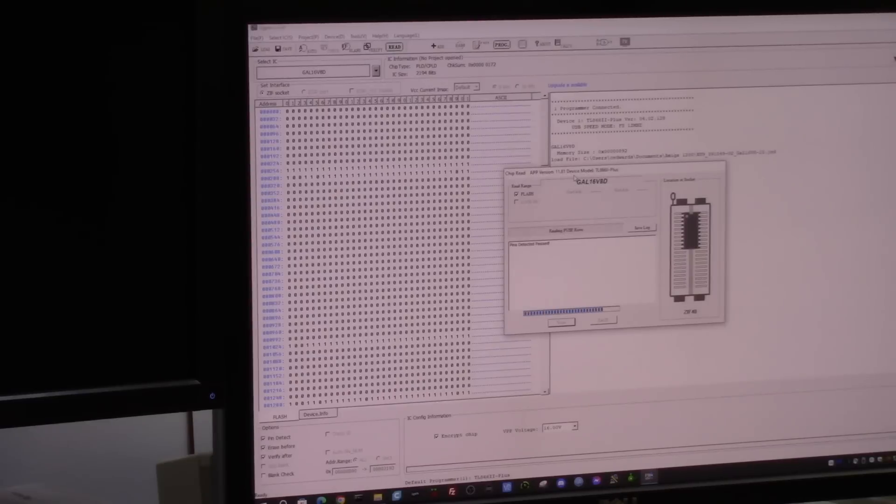
{"action": "left_click", "coordinate": [561, 322]}
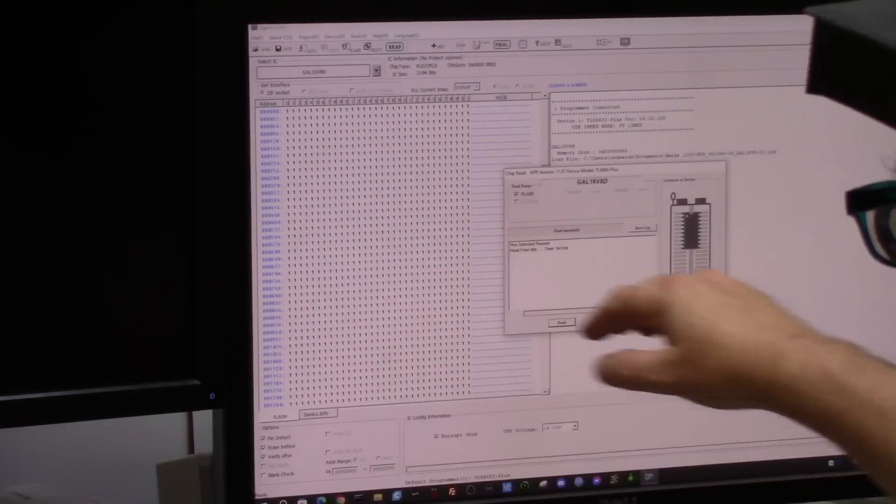
{"action": "left_click", "coordinate": [561, 323]}
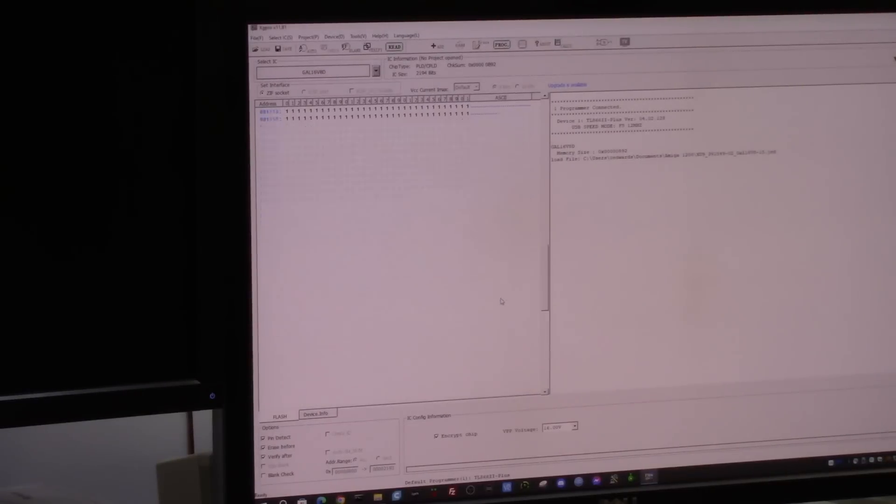
{"action": "left_click", "coordinate": [394, 47]}
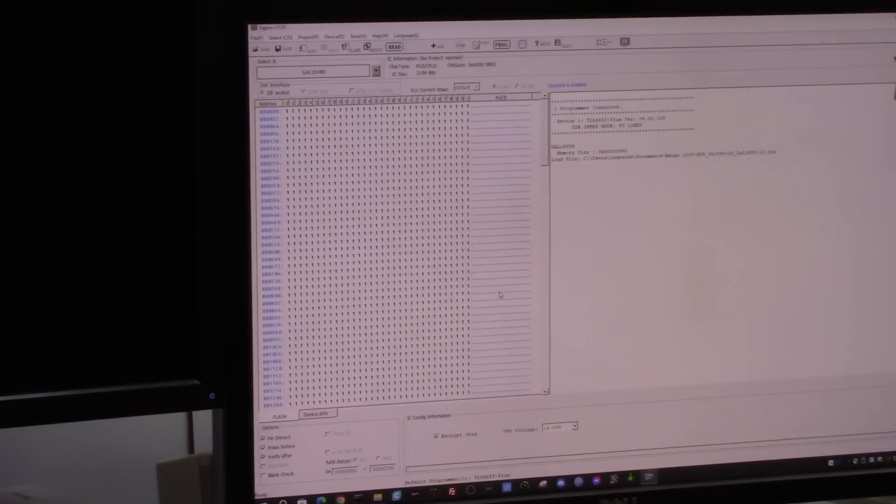